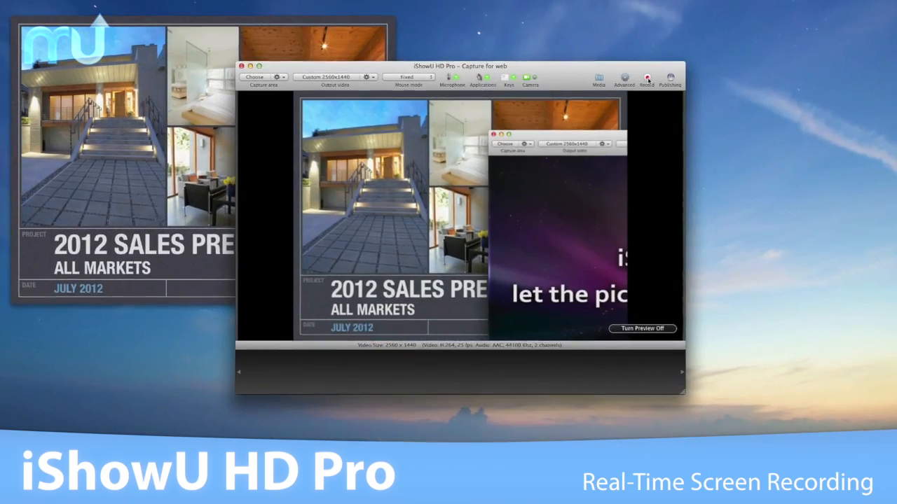
# Step: Enable keystroke capture, then open a new Safari tab with Command-T and load the Vitamin-R deal page
pyautogui.click(645, 77)
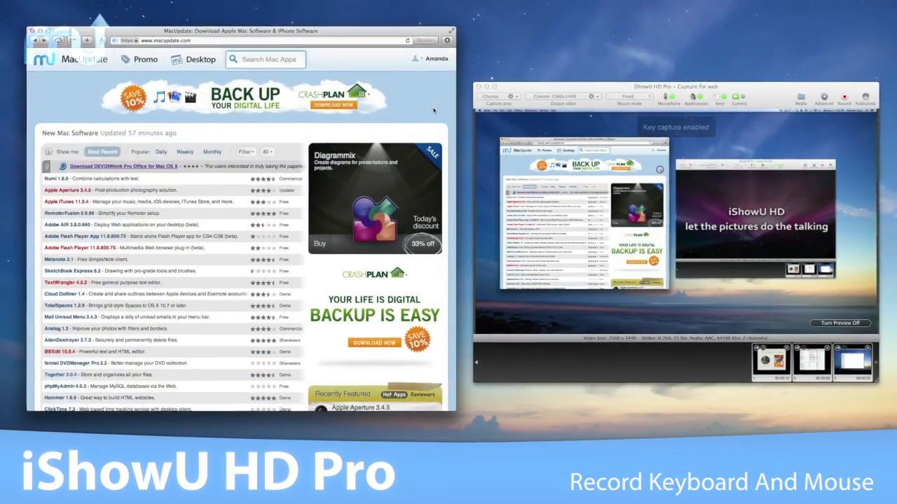
pyautogui.press('cmd+t')
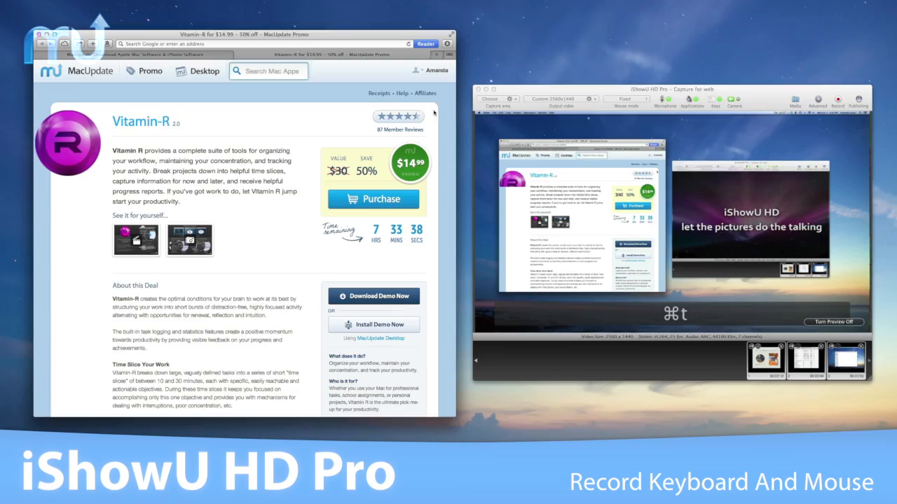
pyautogui.click(374, 200)
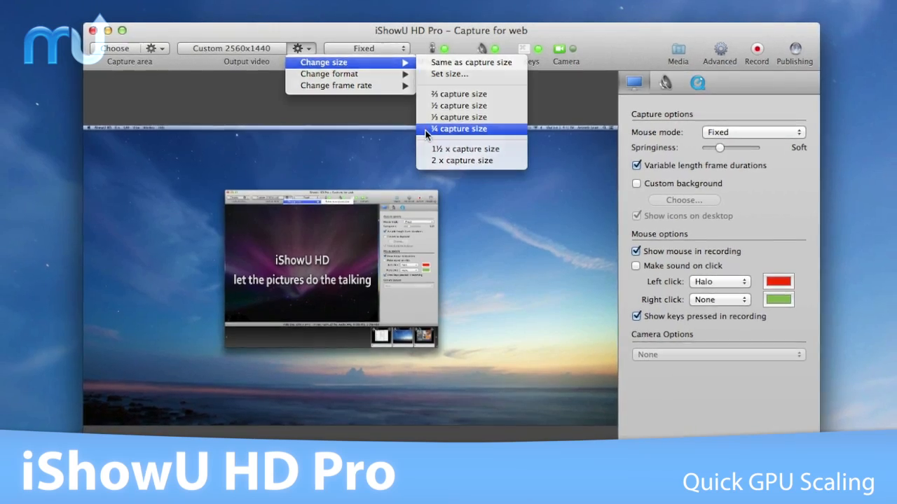
# Step: Scale the output video to ¼ capture size, 640x360
pyautogui.click(457, 129)
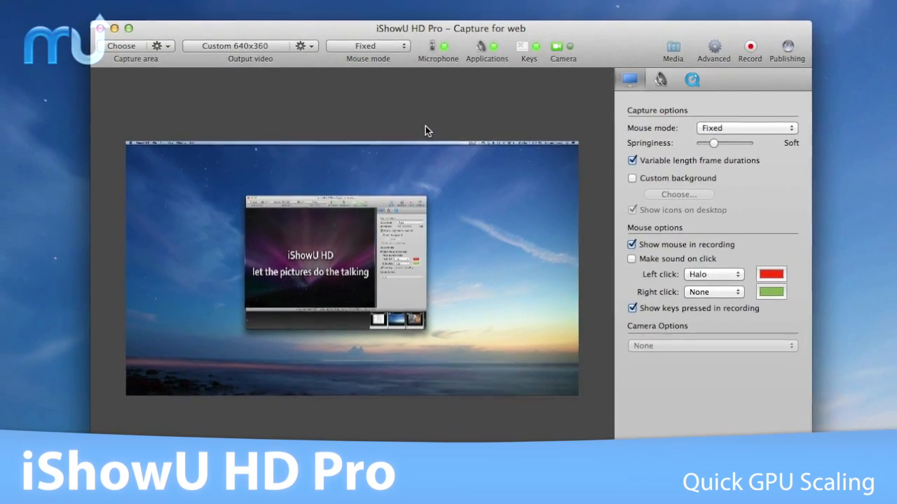